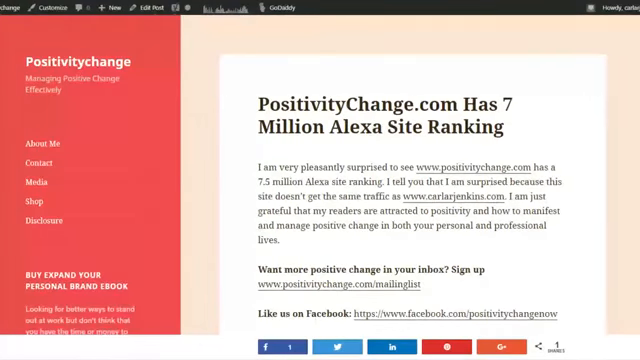
{"action": "scroll", "scroll_direction": "down", "scroll_amount": 3}
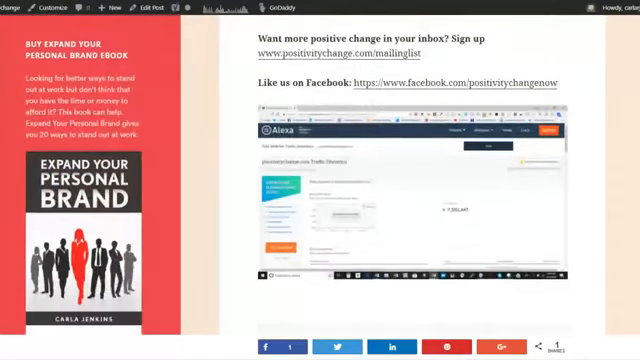
{"action": "scroll", "scroll_direction": "down", "scroll_amount": 3}
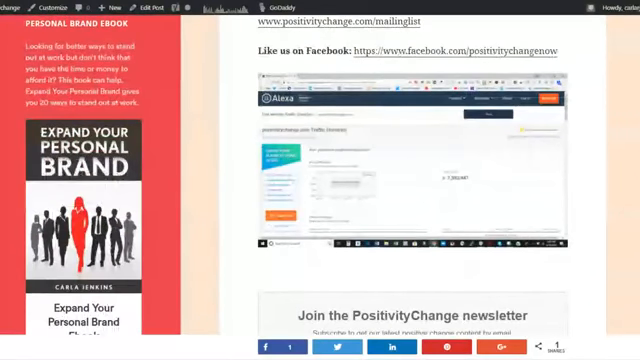